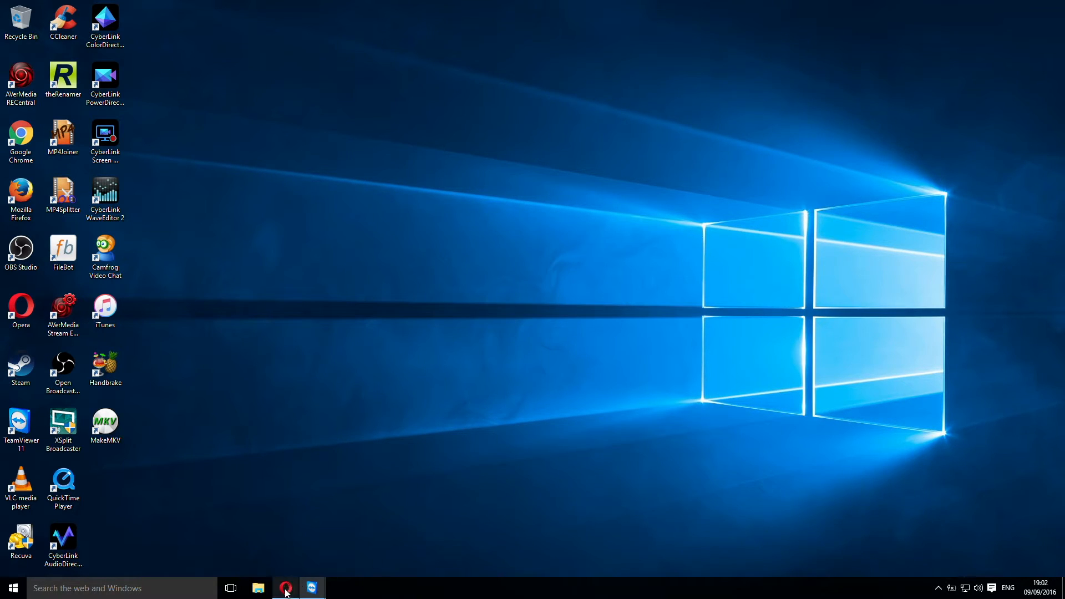
# Restore Opera from the taskbar showing the makemkv.com download page
pyautogui.click(286, 587)
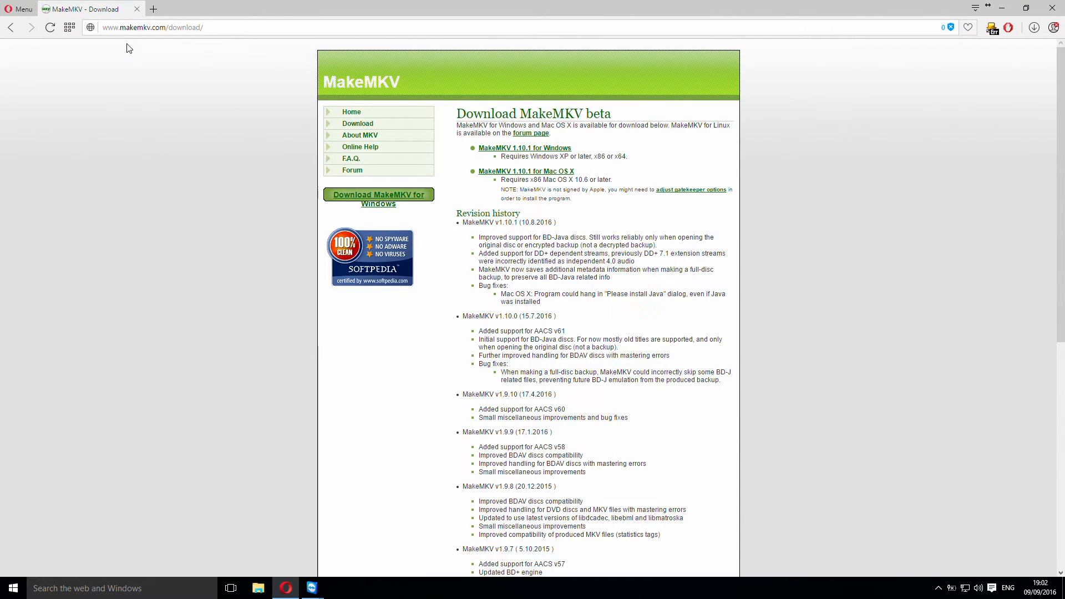
pyautogui.moveTo(156, 39)
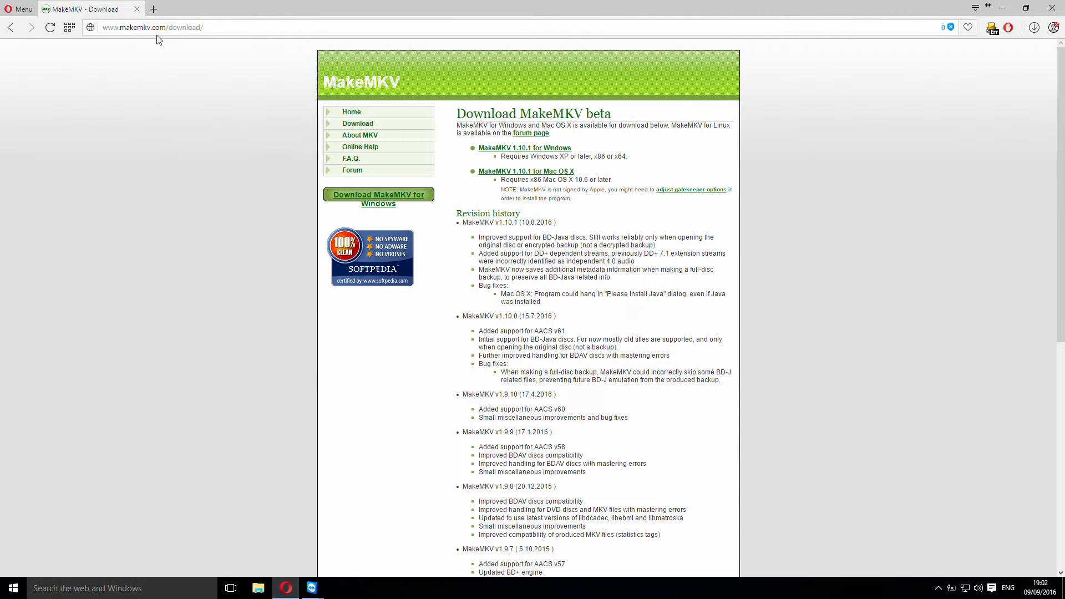
pyautogui.moveTo(212, 173)
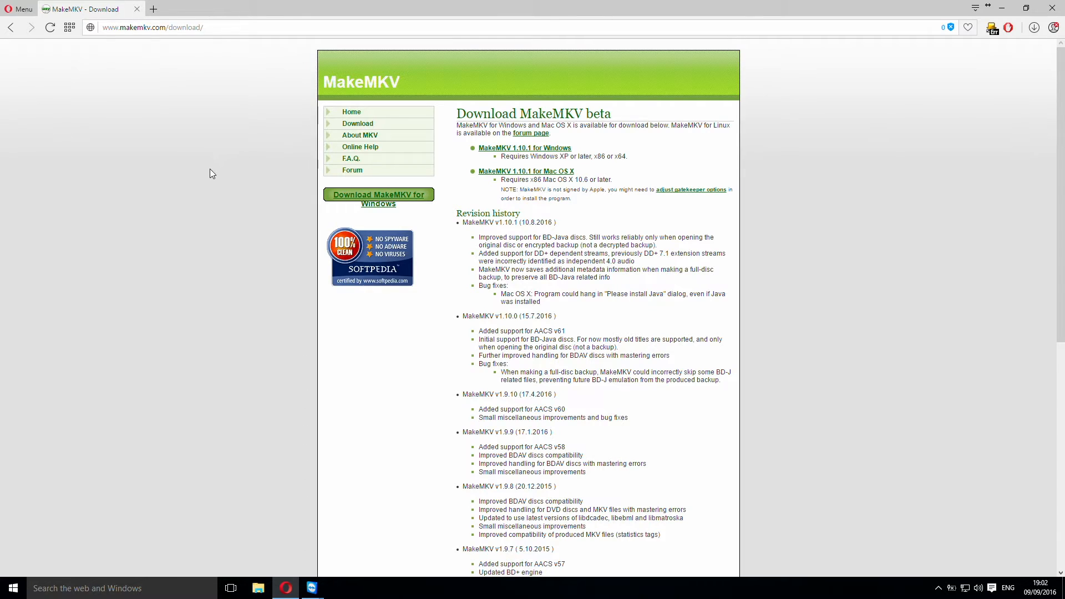
pyautogui.moveTo(524, 148)
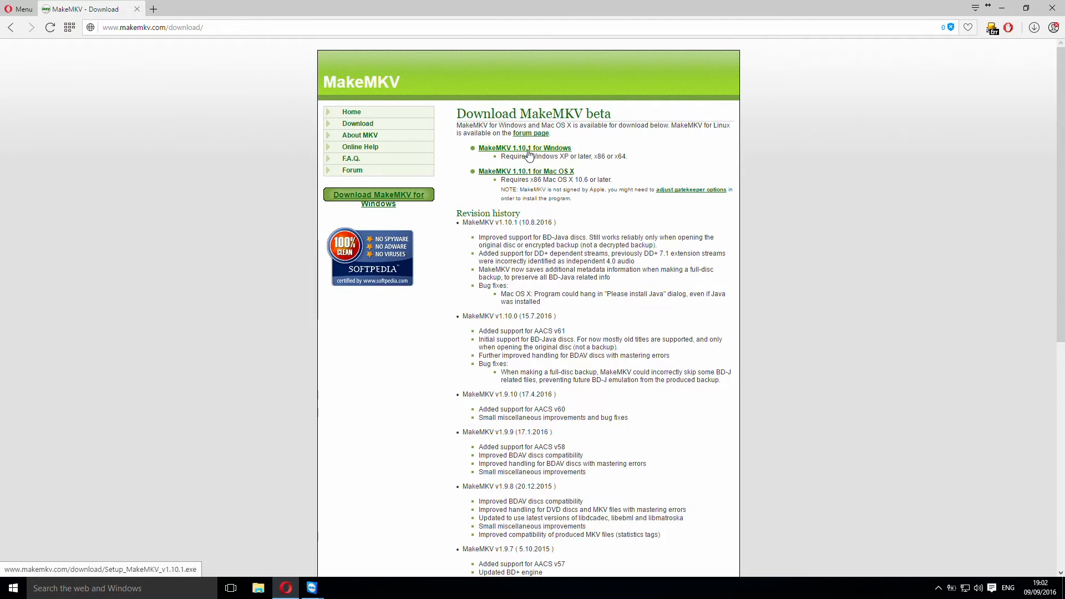
pyautogui.moveTo(643, 189)
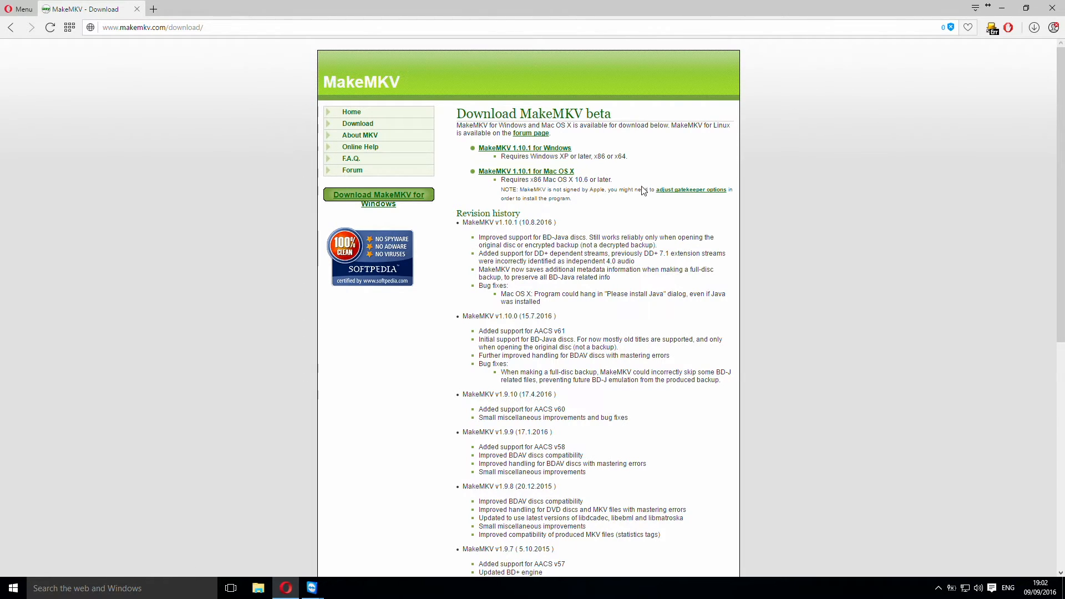
pyautogui.moveTo(597, 210)
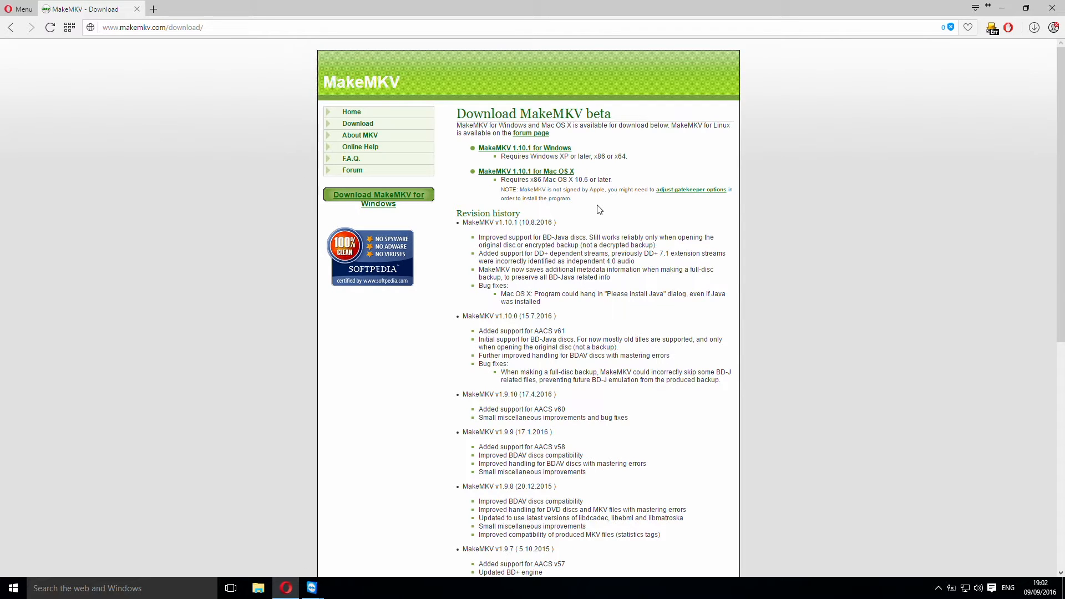
pyautogui.moveTo(796, 133)
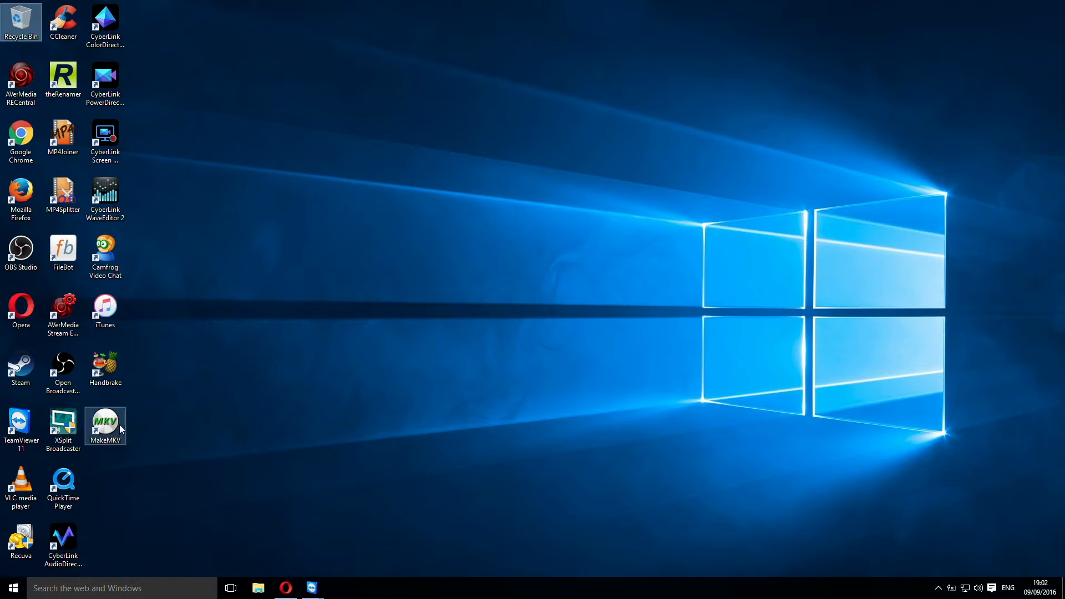
pyautogui.moveTo(138, 418)
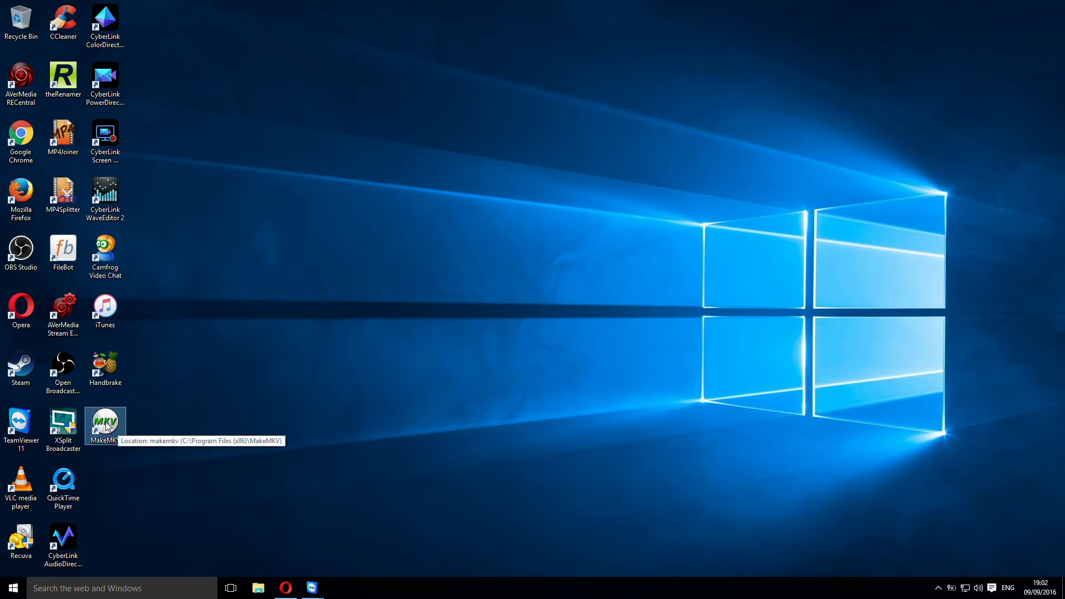
# Launch MakeMKV from its desktop shortcut so the STIR_OF_ECHOES DVD is detected
pyautogui.doubleClick(104, 421)
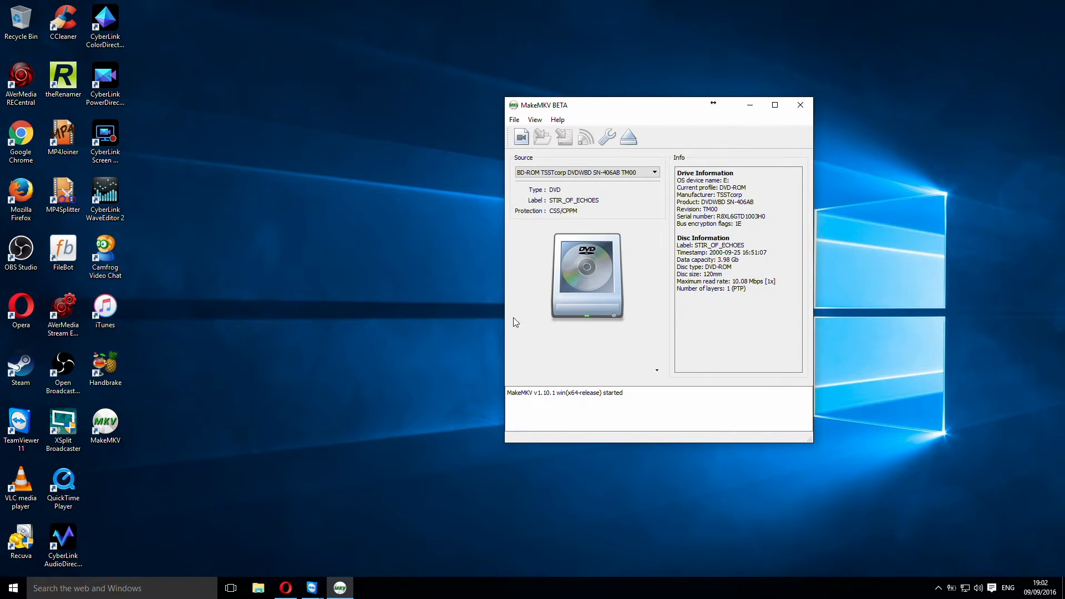
pyautogui.moveTo(603, 206)
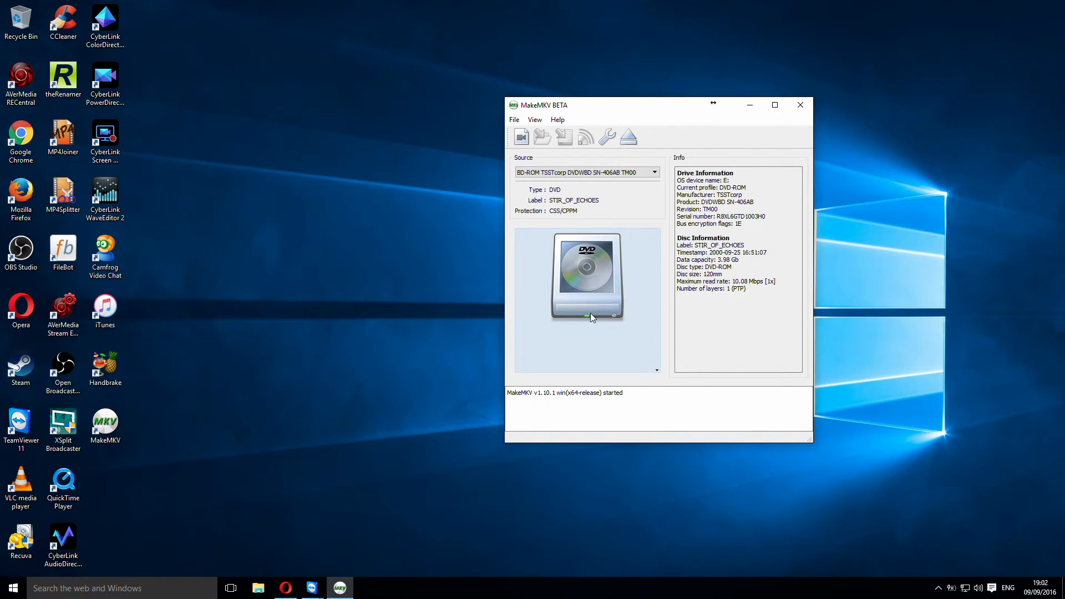
pyautogui.moveTo(595, 304)
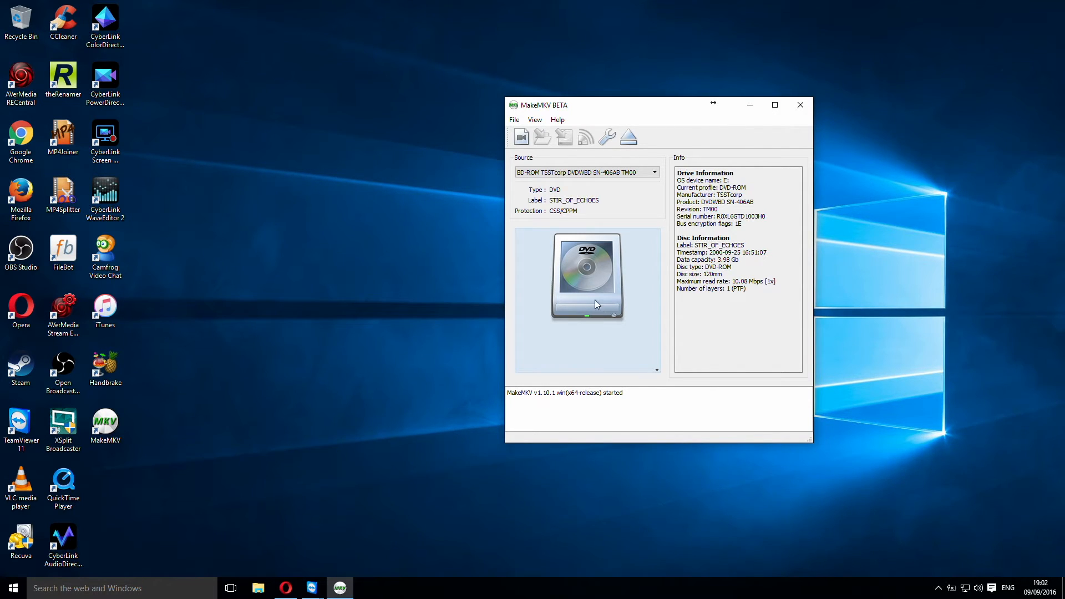
pyautogui.moveTo(610, 297)
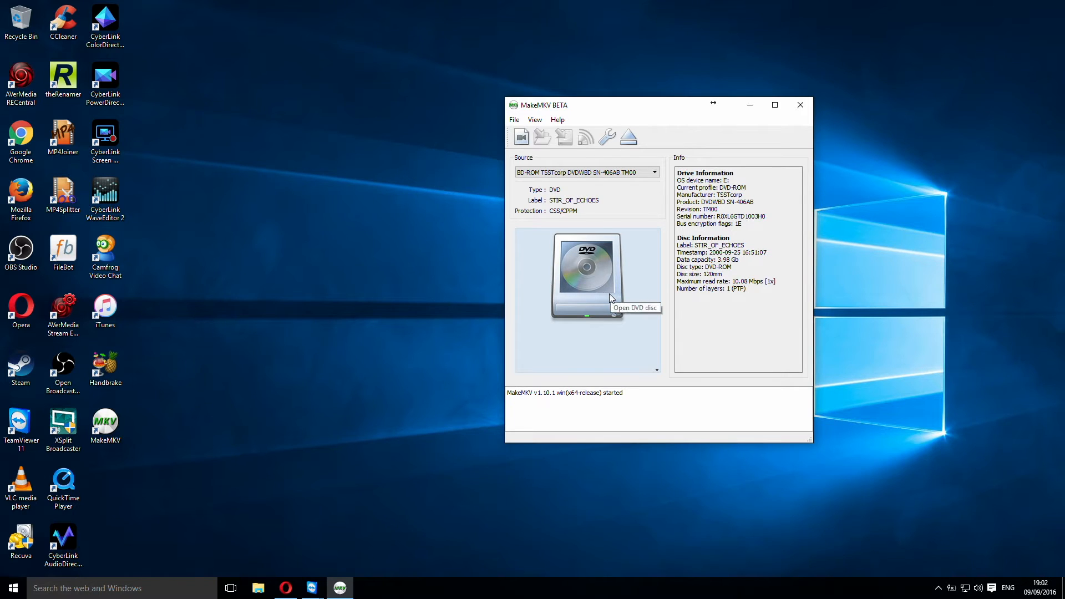
# Scan the STIR_OF_ECHOES disc to list its 15-chapter, 3.9 GB title
pyautogui.click(587, 272)
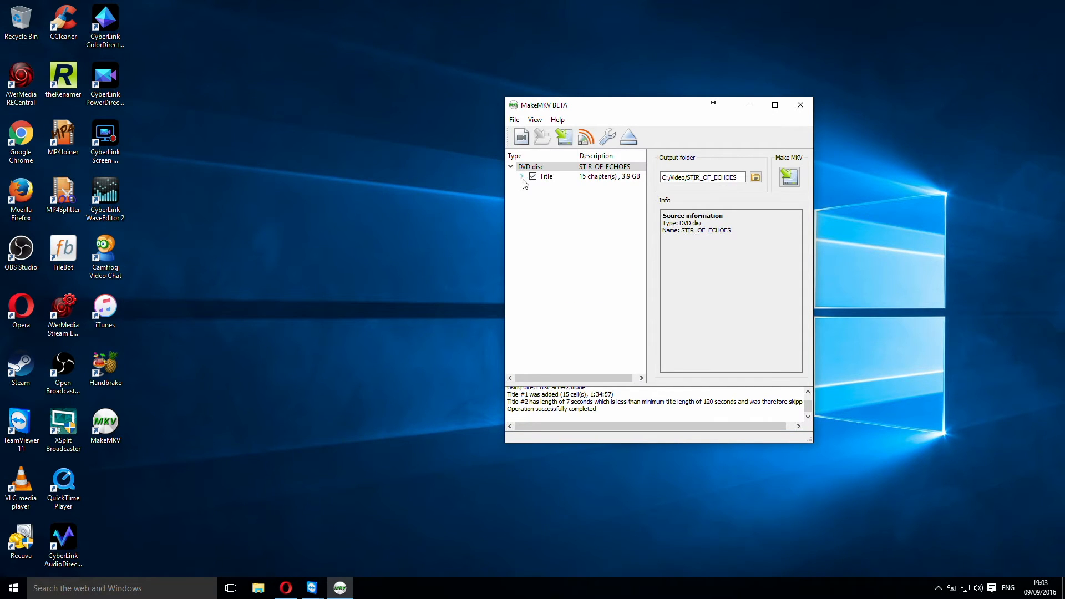
# Keep the main title's Mpeg2 video and DD 5.1 English audio, deselecting English subtitles
pyautogui.click(604, 167)
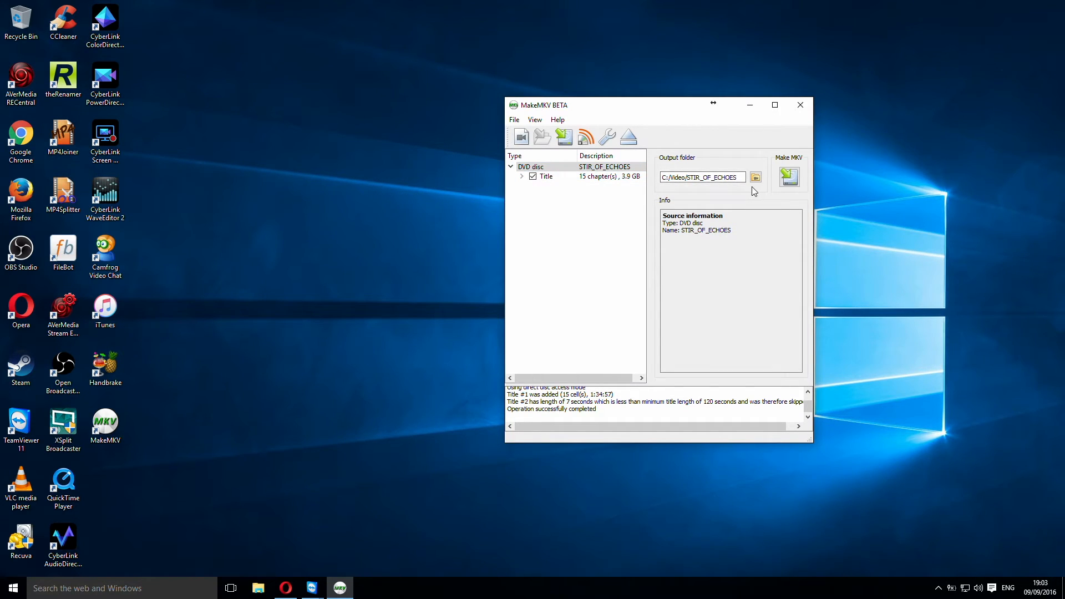
pyautogui.click(755, 178)
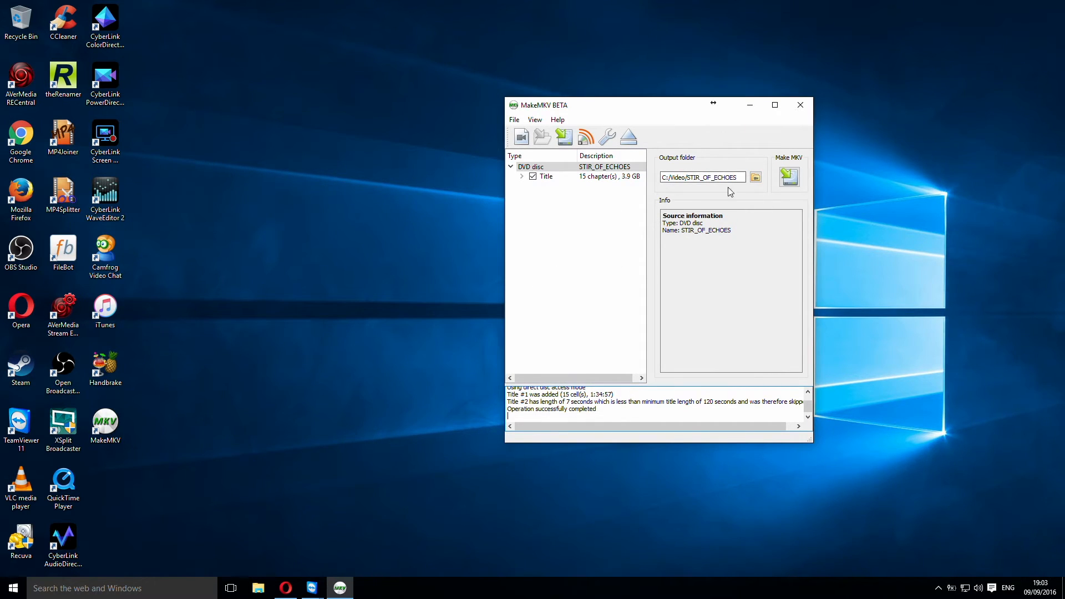
pyautogui.moveTo(728, 216)
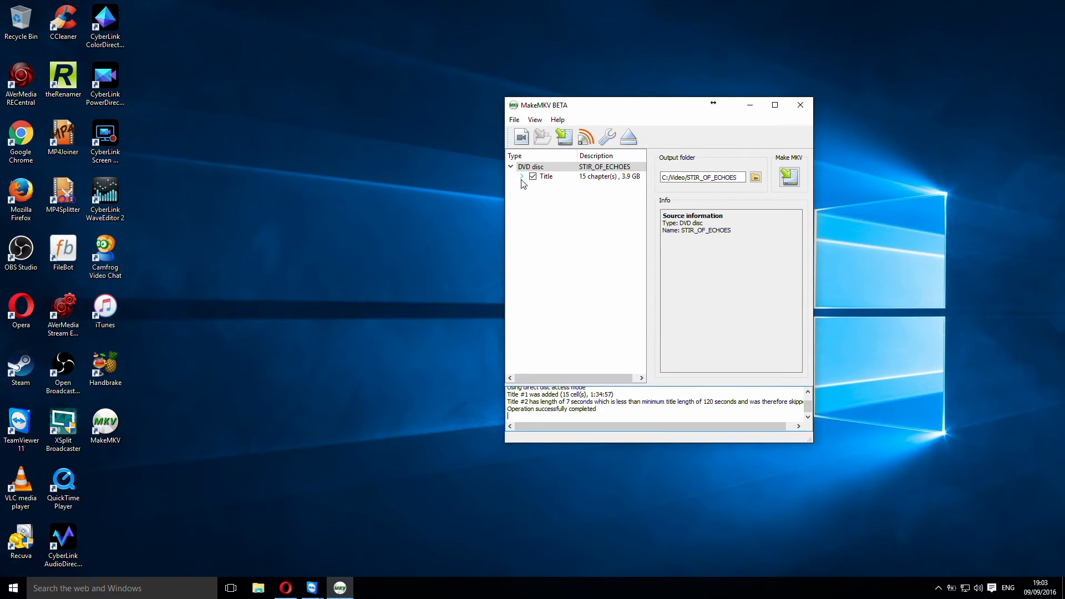
pyautogui.click(522, 177)
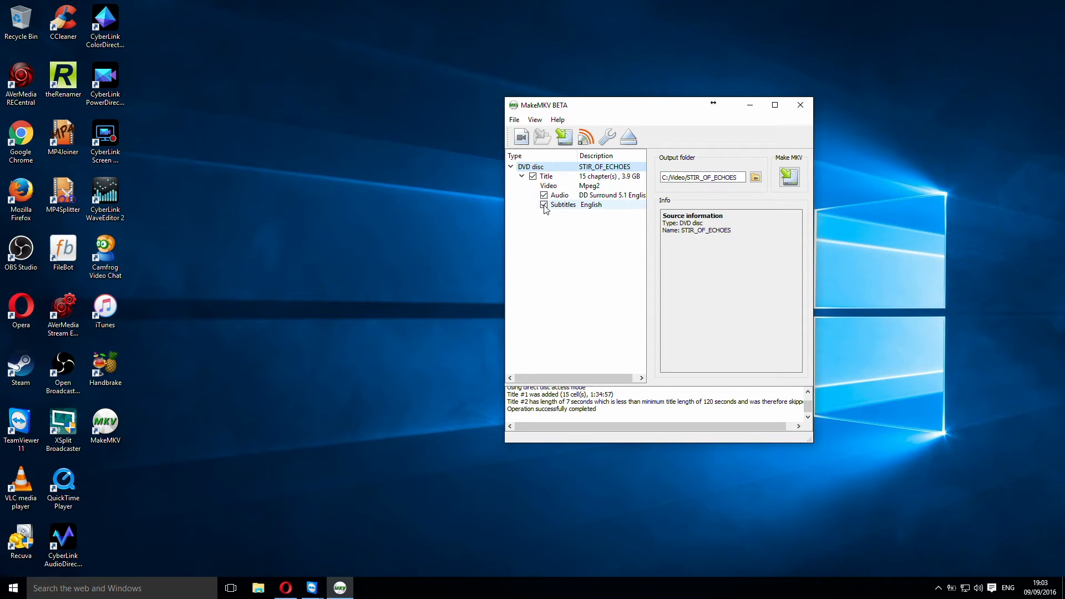
pyautogui.click(543, 204)
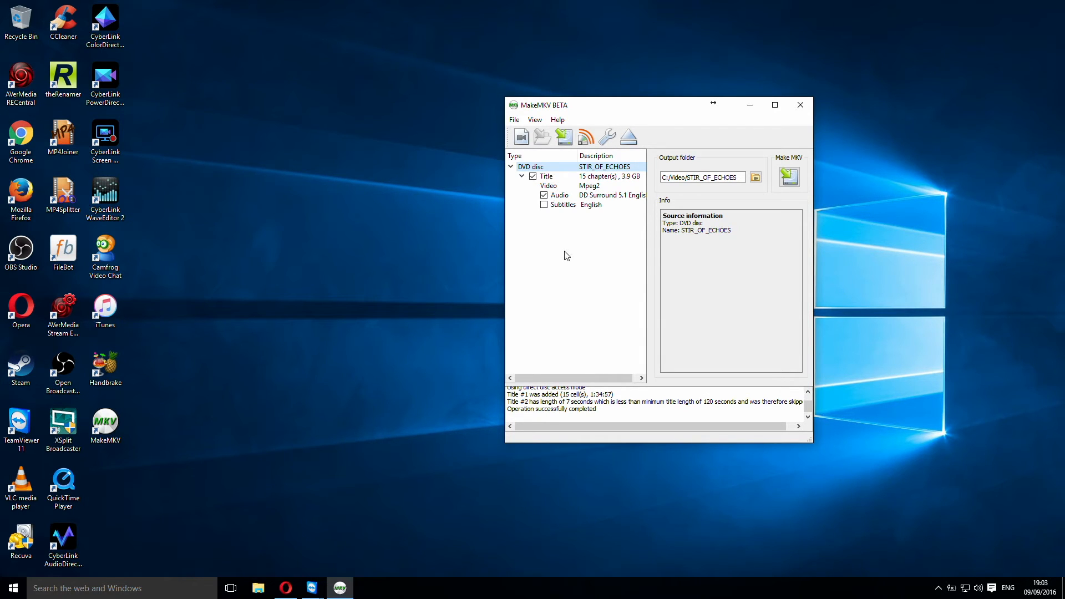
pyautogui.moveTo(600, 229)
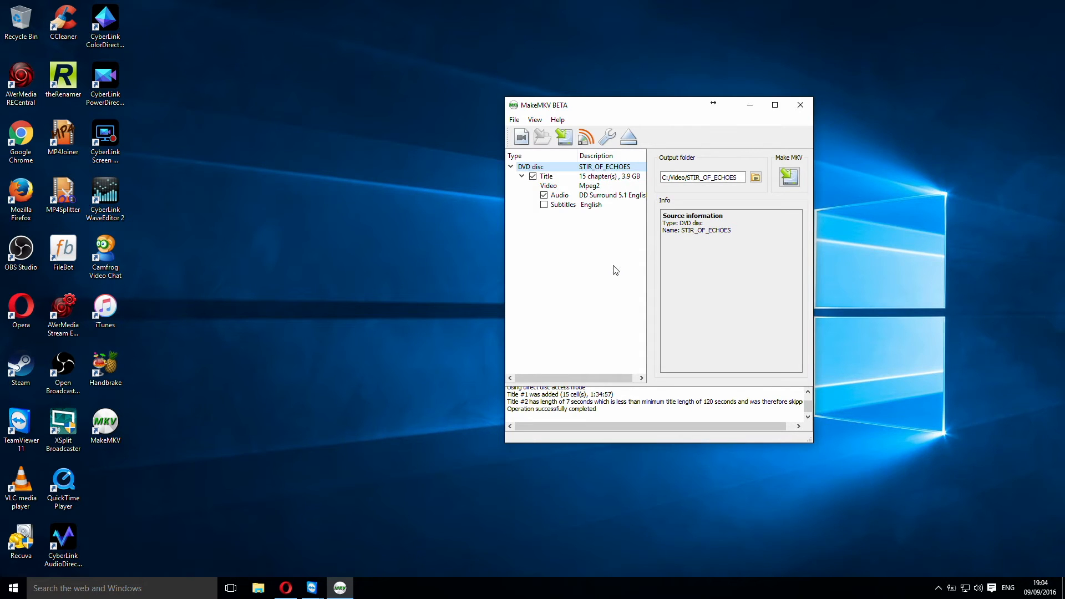
pyautogui.moveTo(717, 201)
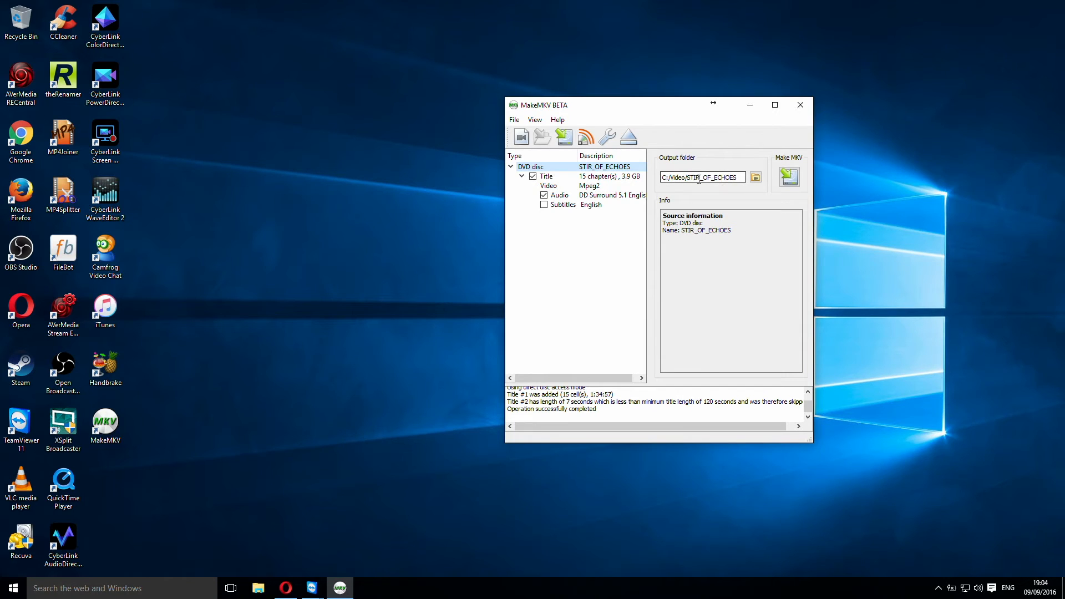
pyautogui.moveTo(789, 177)
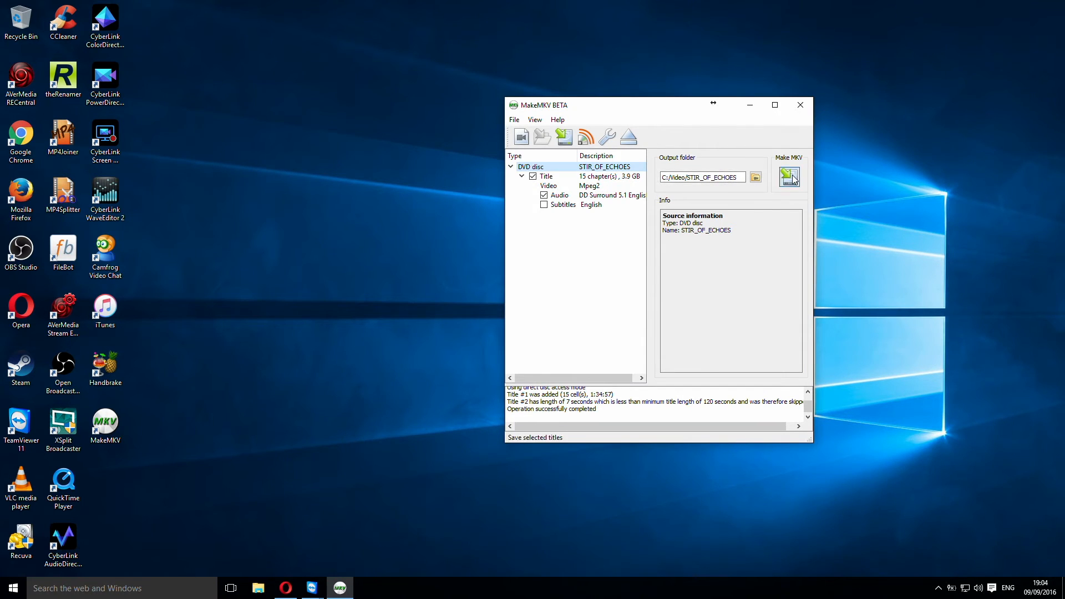
# Save the selected title as title00.mkv in C:/Video/STIR_OF_ECHOES and acknowledge completion
pyautogui.click(789, 177)
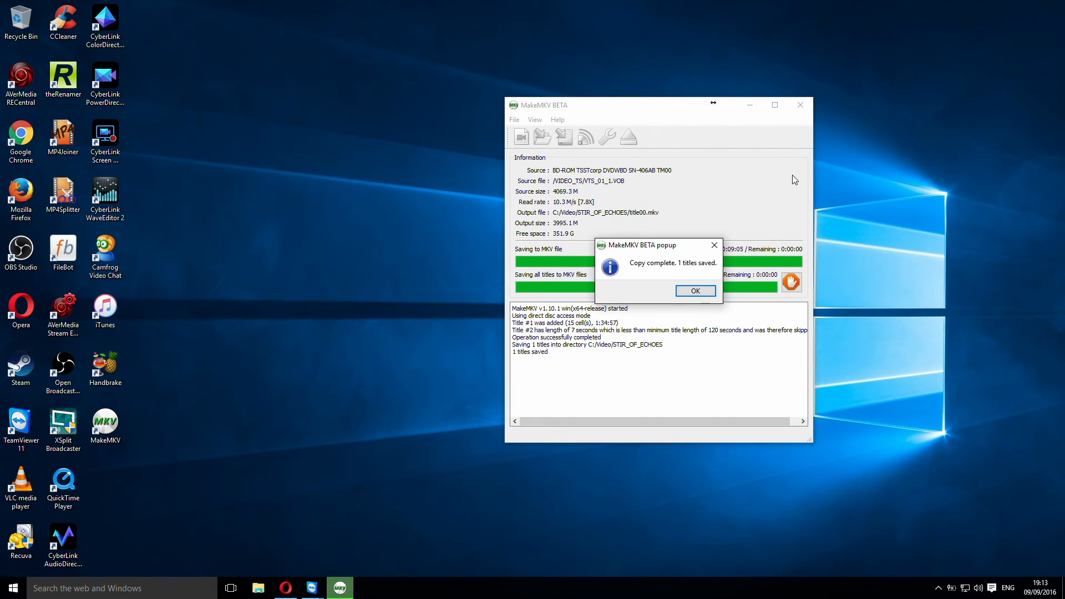
pyautogui.moveTo(701, 177)
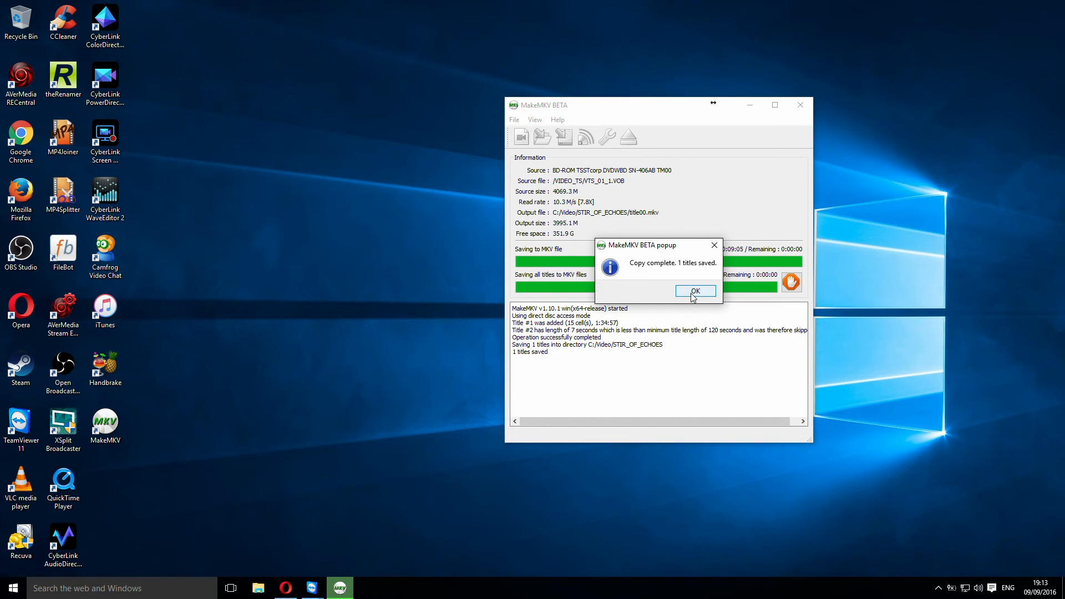
pyautogui.click(693, 291)
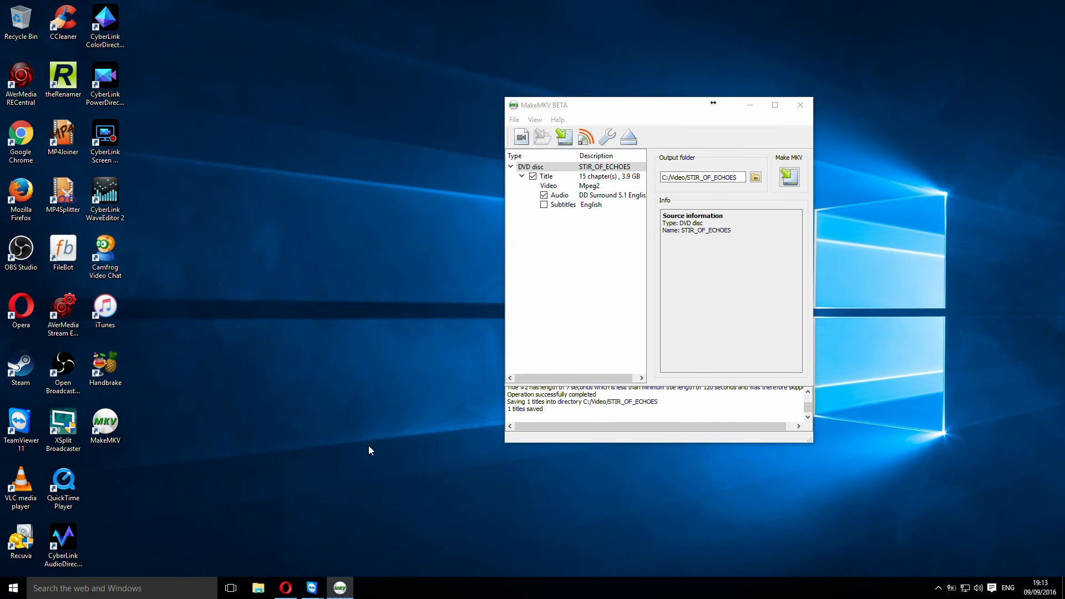
# Rename title00.mkv in the STIR_OF_ECHOES folder to 'stir of echoes.mkv' and launch it in VLC
pyautogui.click(258, 588)
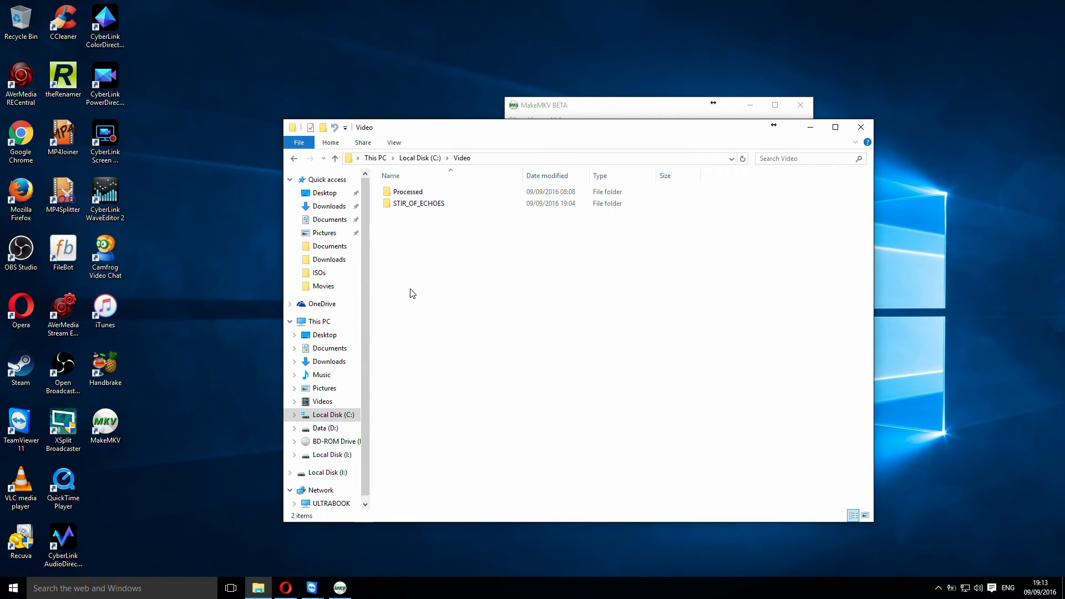
pyautogui.doubleClick(418, 203)
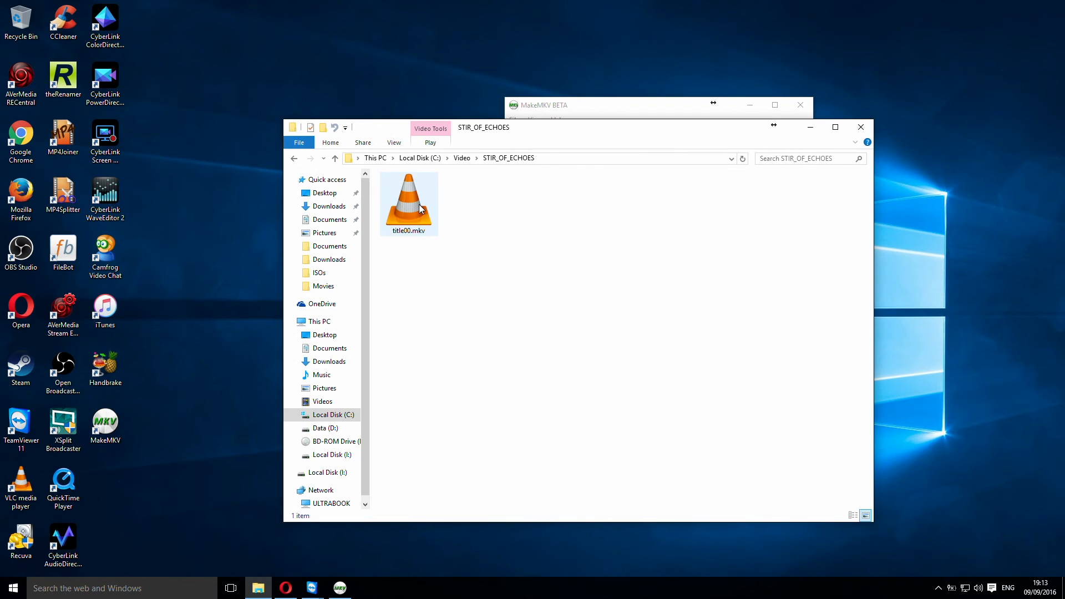
pyautogui.moveTo(417, 237)
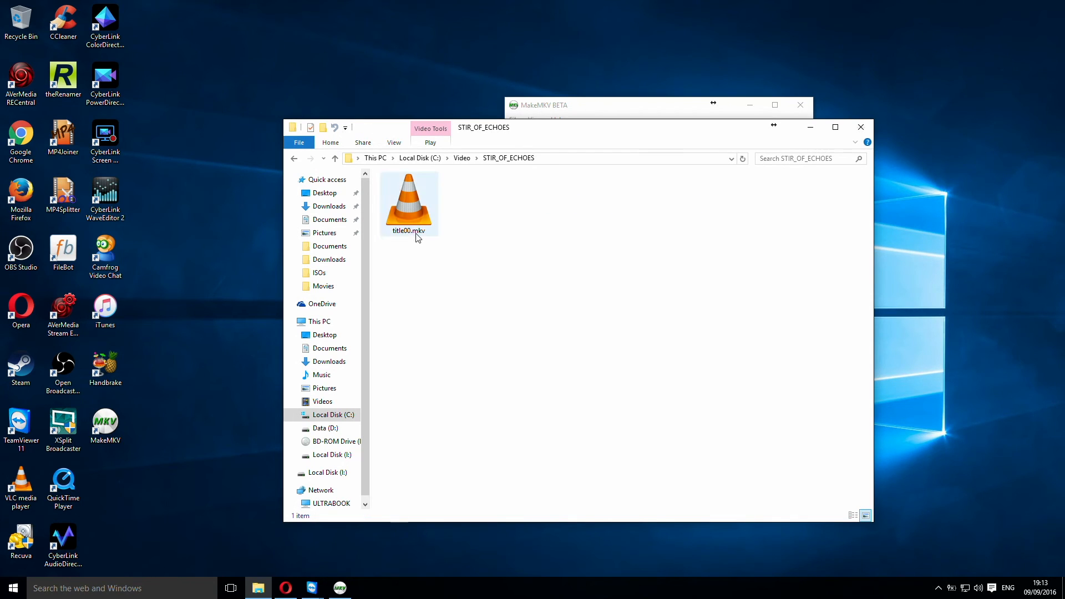
pyautogui.click(408, 204)
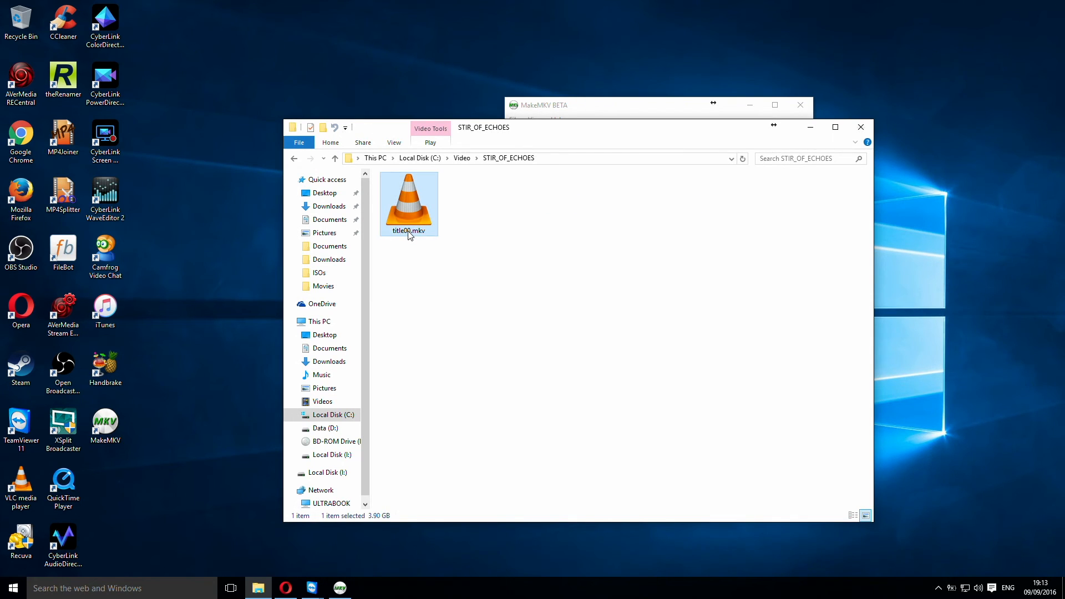
pyautogui.click(409, 231)
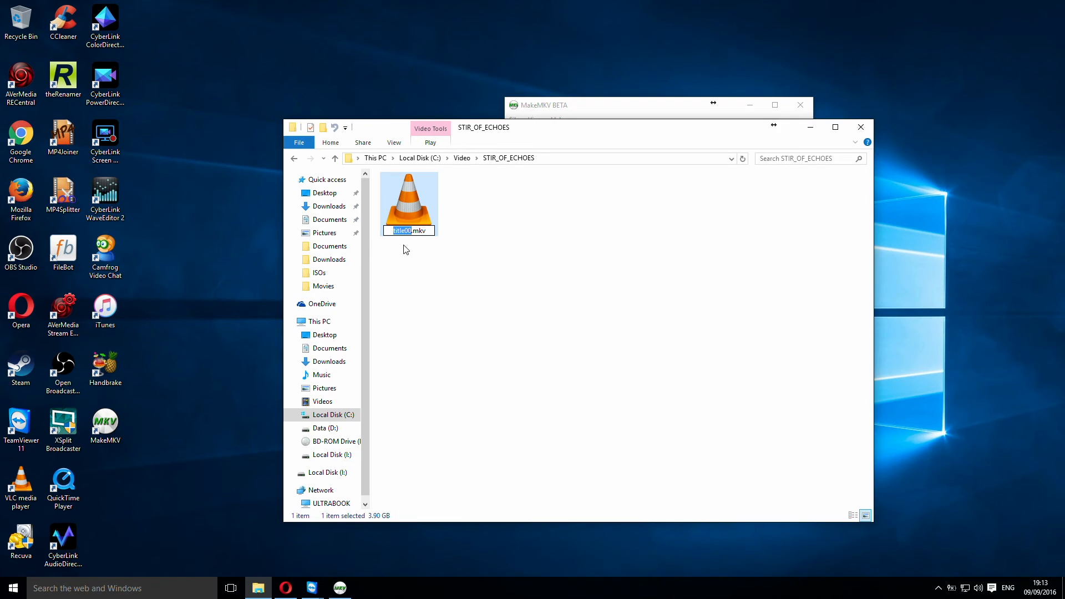
pyautogui.press('Delete')
pyautogui.write('stir of echoes')
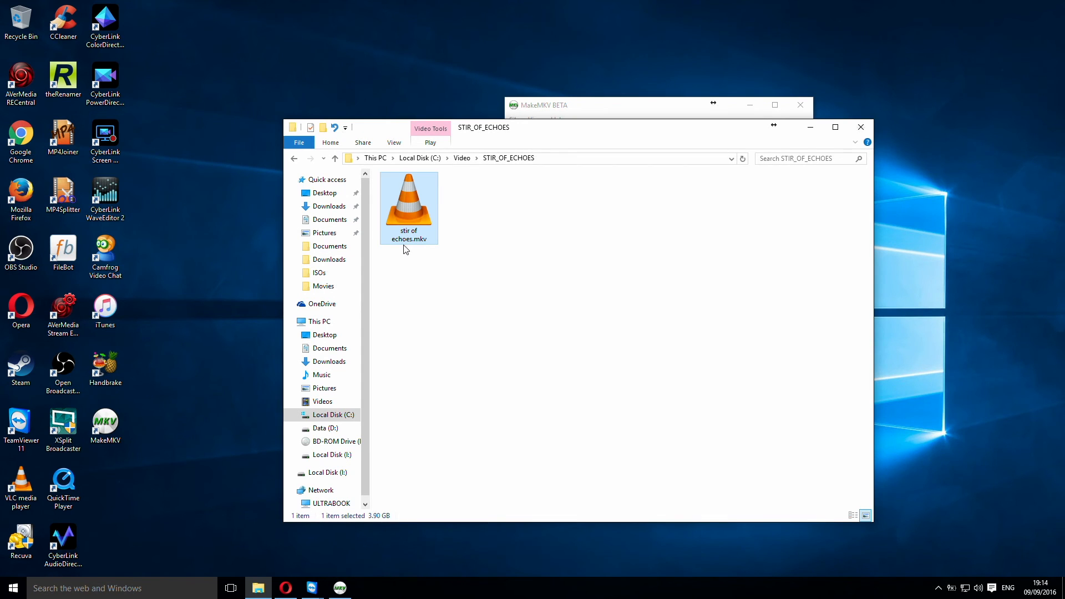
pyautogui.doubleClick(408, 204)
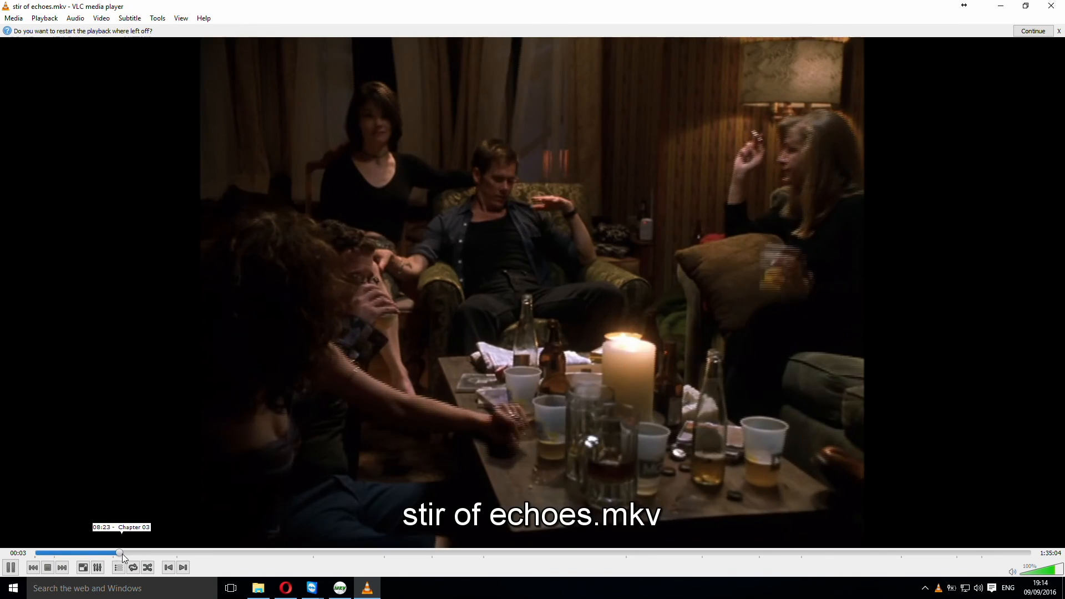
# Skip ahead to chapter 3 in VLC to confirm the rip plays
pyautogui.click(188, 552)
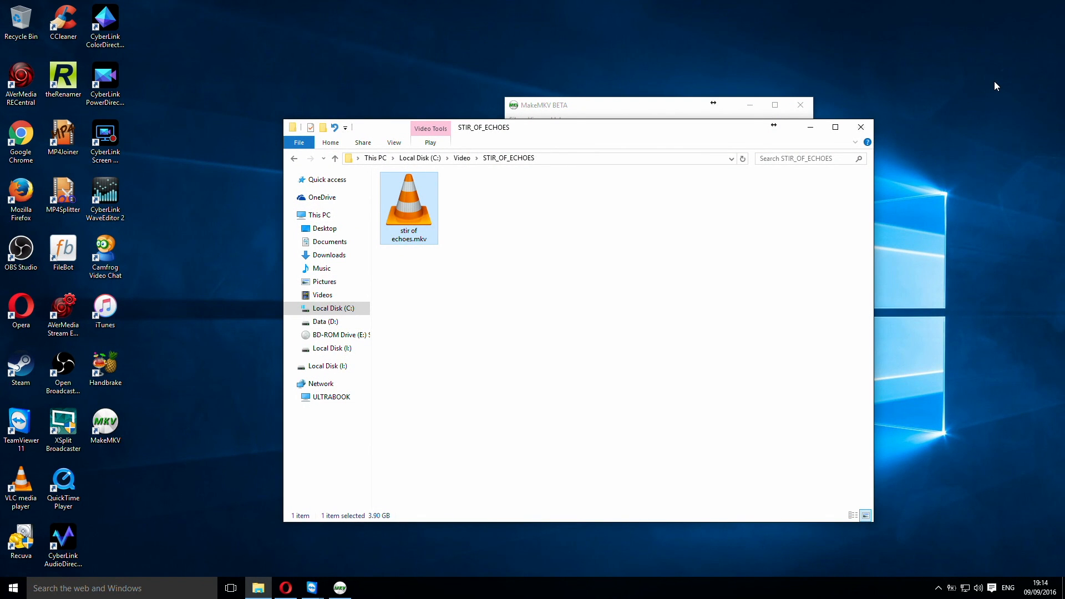
pyautogui.moveTo(583, 253)
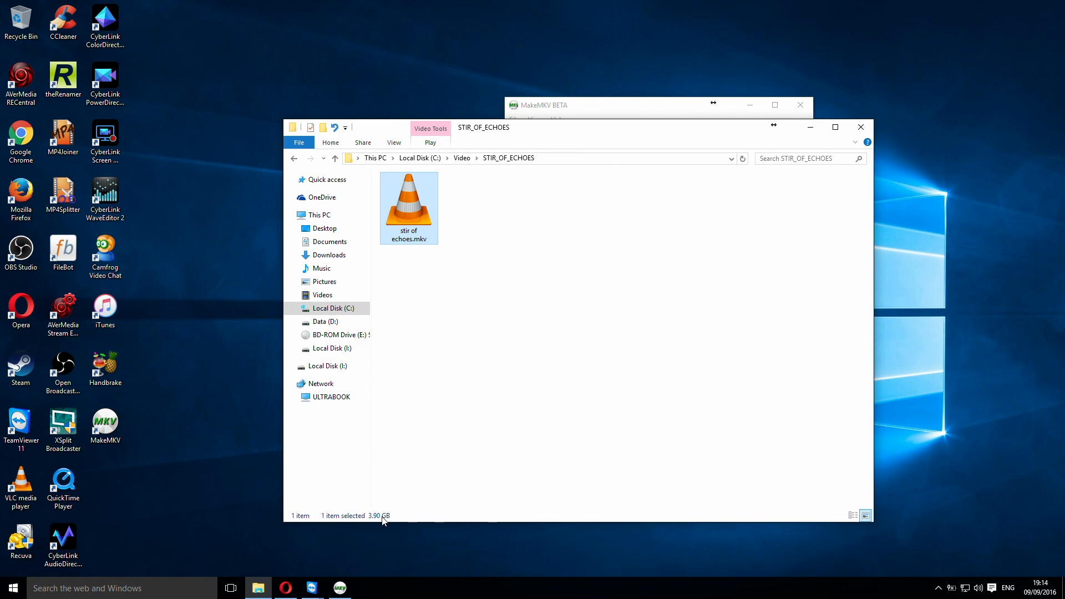
pyautogui.moveTo(497, 332)
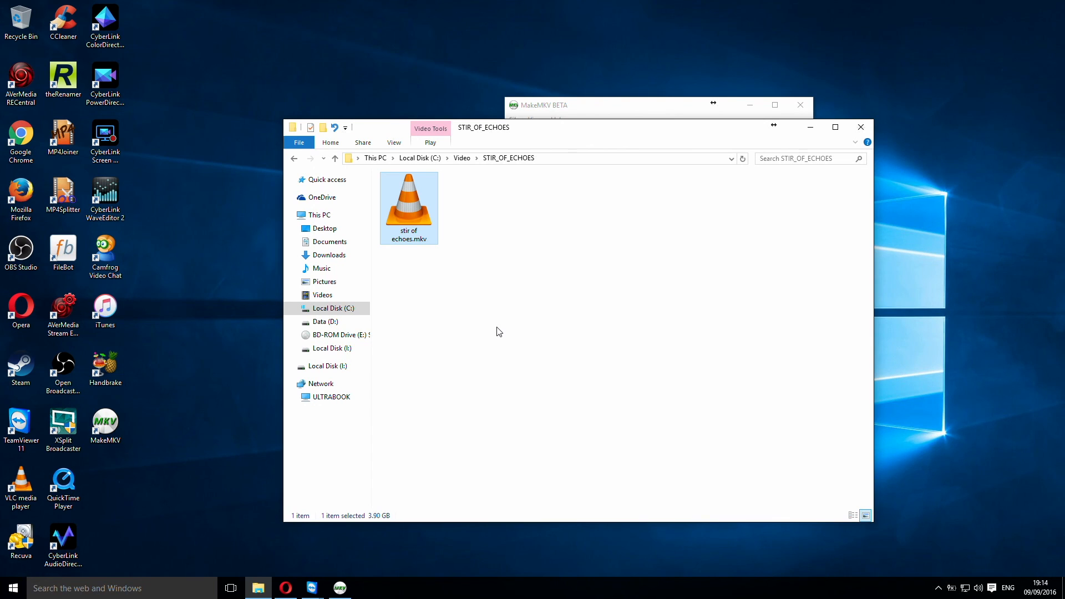